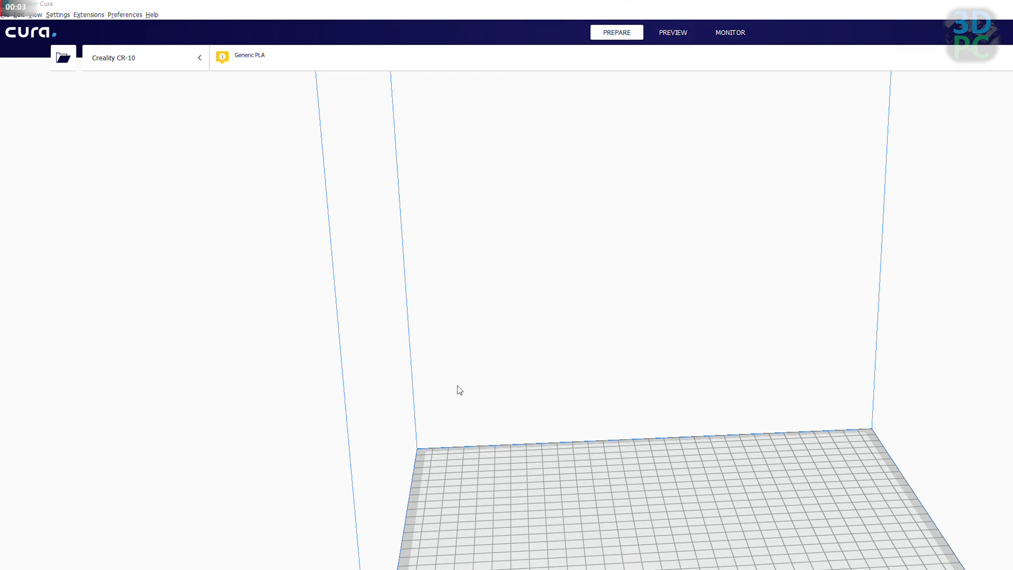
{"action": "mouse_move", "coordinate": [149, 74]}
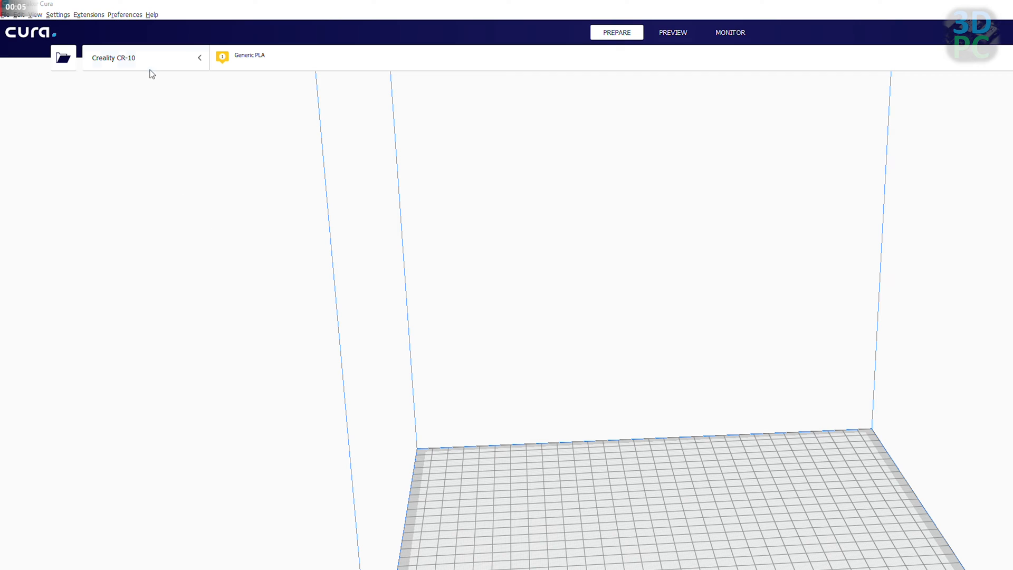
- Make XYZ Pro the active printer instead of Creality CR-10
{"action": "left_click", "coordinate": [145, 57]}
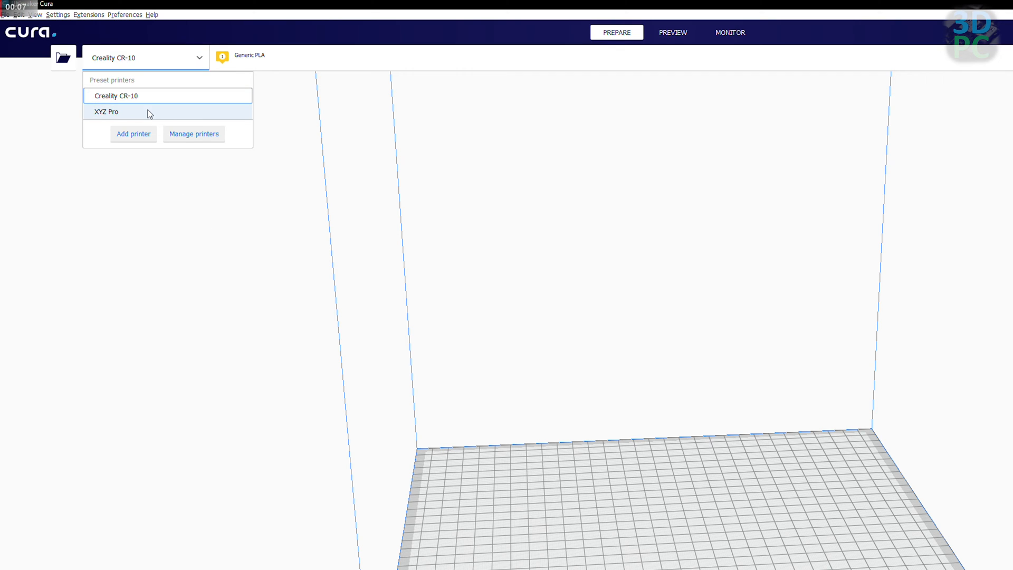
{"action": "left_click", "coordinate": [107, 112]}
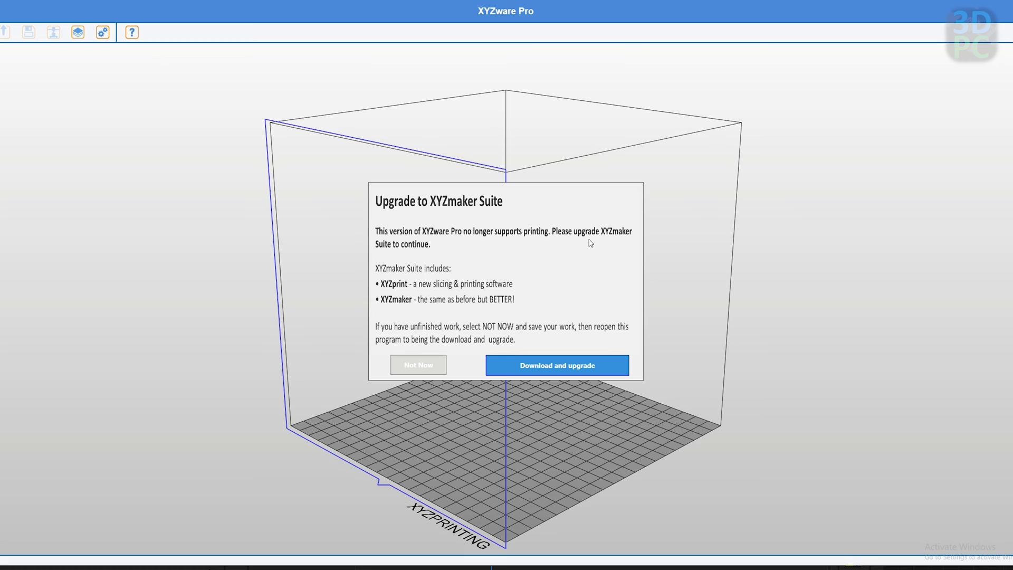
{"action": "mouse_move", "coordinate": [435, 368]}
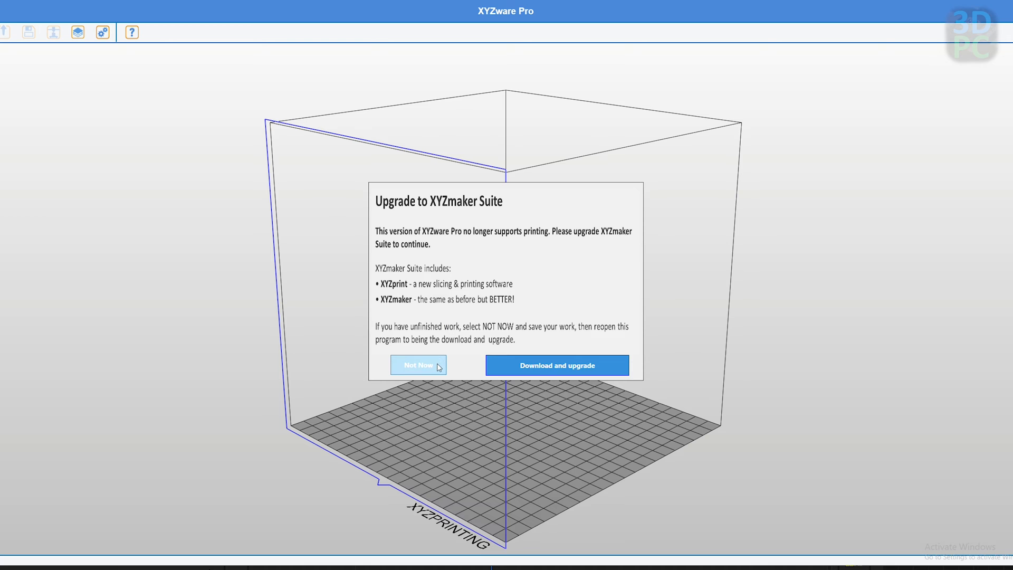
- Postpone the XYZmaker Suite upgrade and accept the Device not found message
{"action": "left_click", "coordinate": [417, 365]}
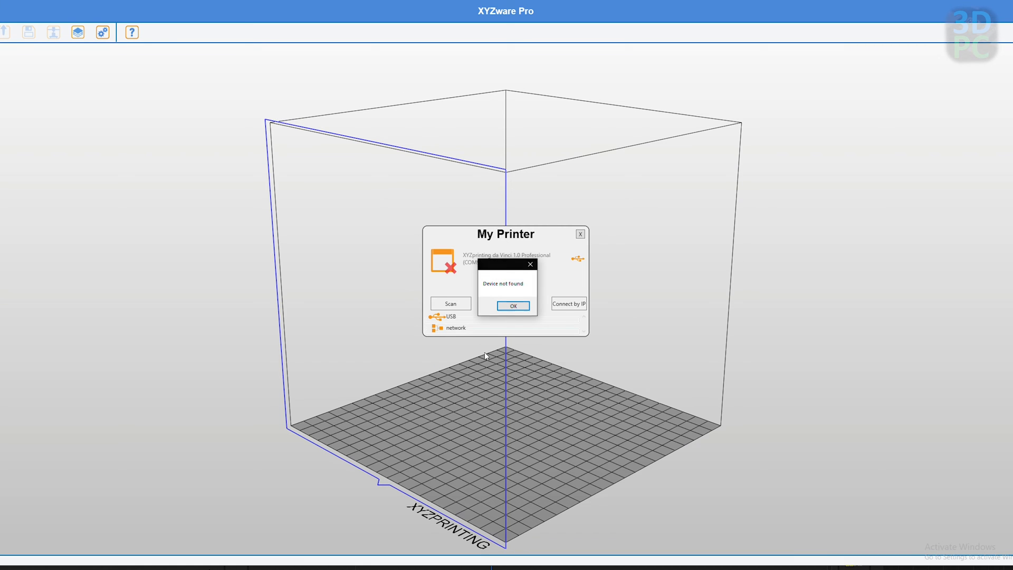
{"action": "left_click", "coordinate": [513, 306]}
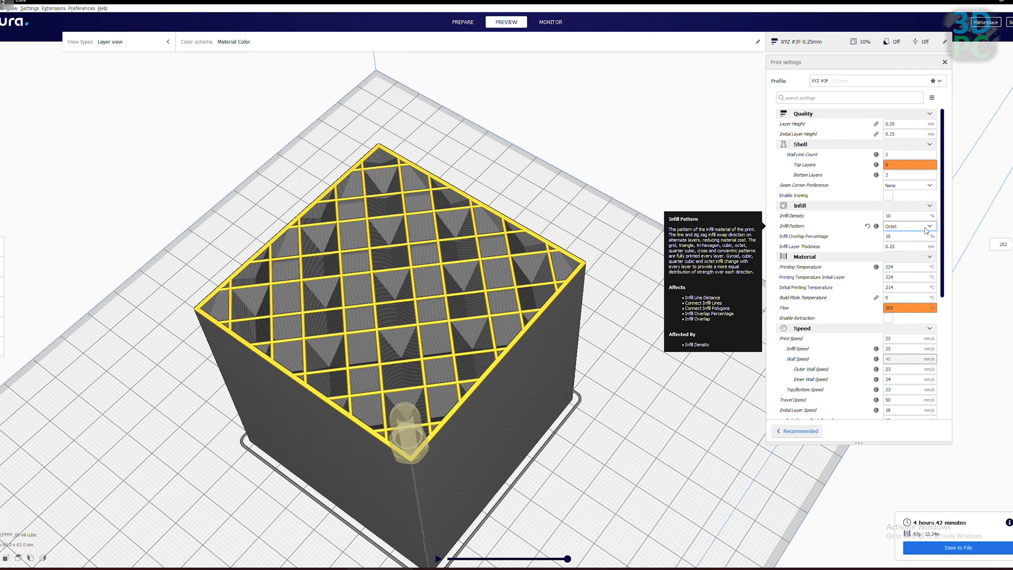
- Enable Fuzzy Skin under Experimental so the cube's outer walls print textured
{"action": "left_click", "coordinate": [909, 226]}
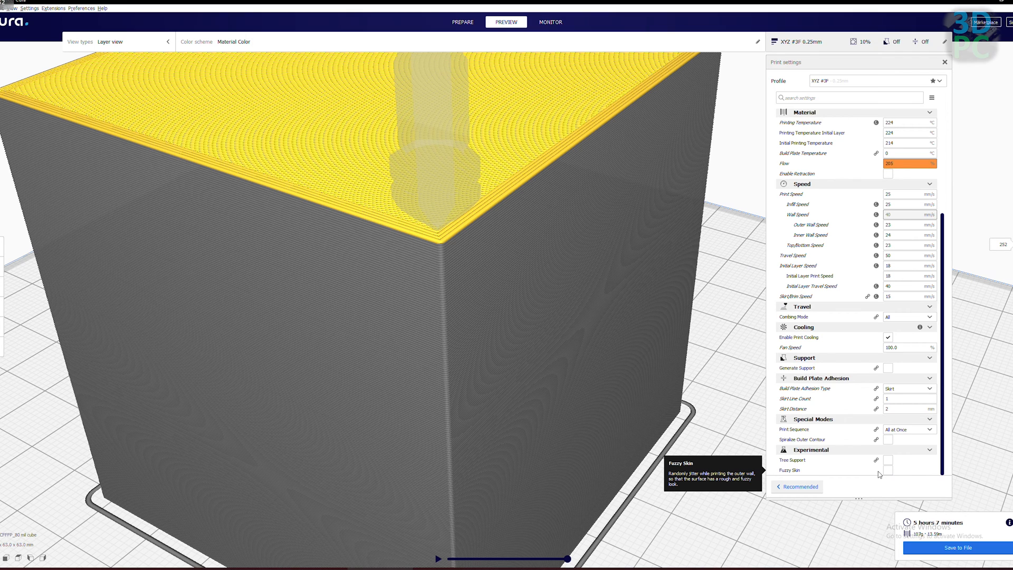
{"action": "left_click", "coordinate": [887, 471]}
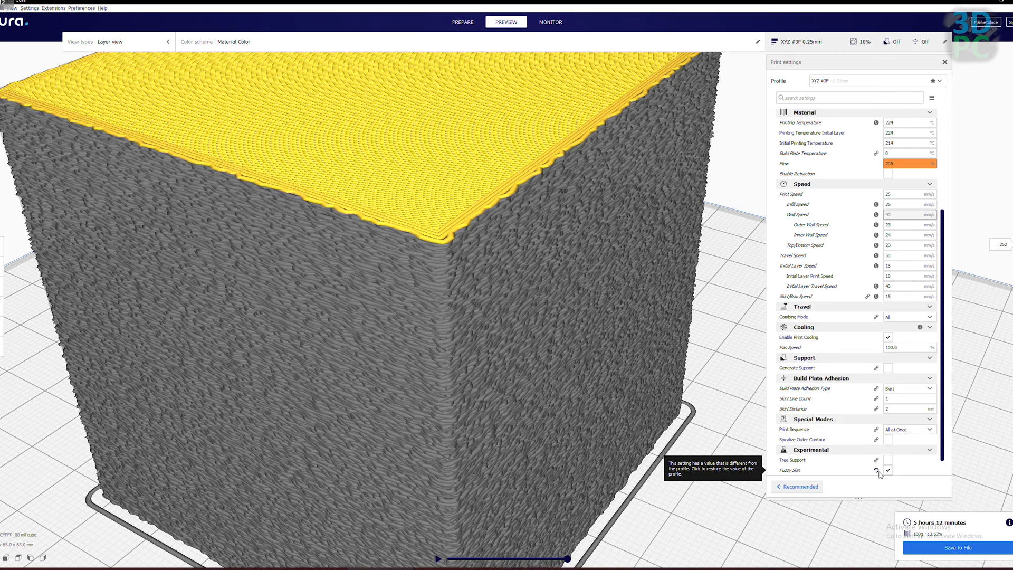
{"action": "left_click", "coordinate": [888, 469]}
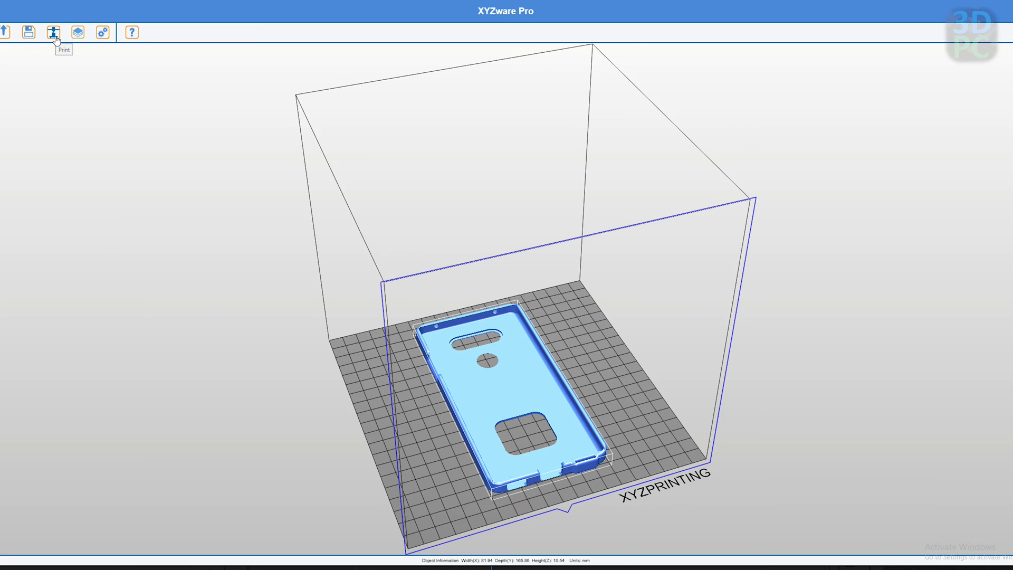
- Choose da Vinci 1.0 Pro as the printer type in XYZware Settings
{"action": "left_click", "coordinate": [52, 31]}
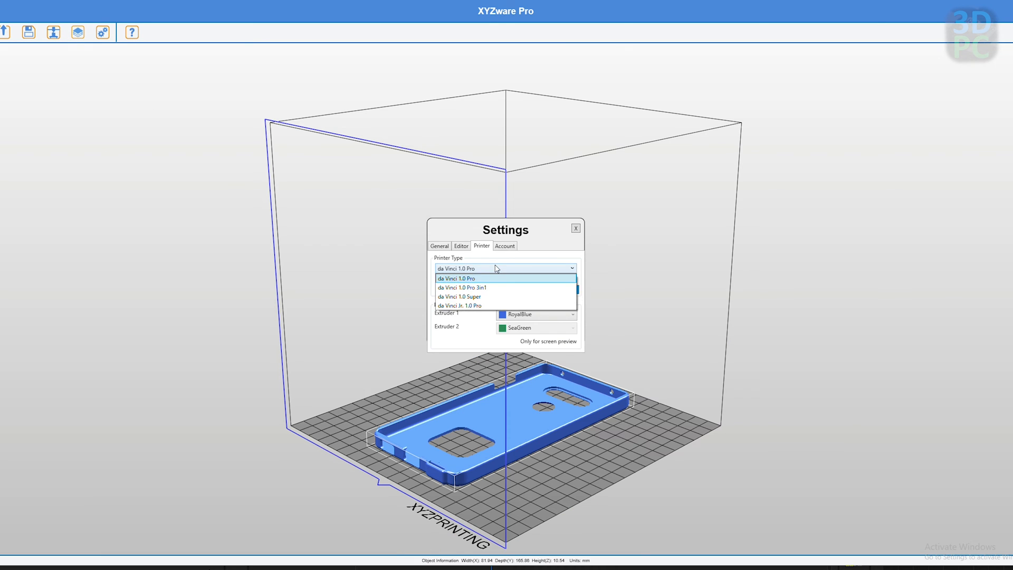
{"action": "left_click", "coordinate": [455, 278]}
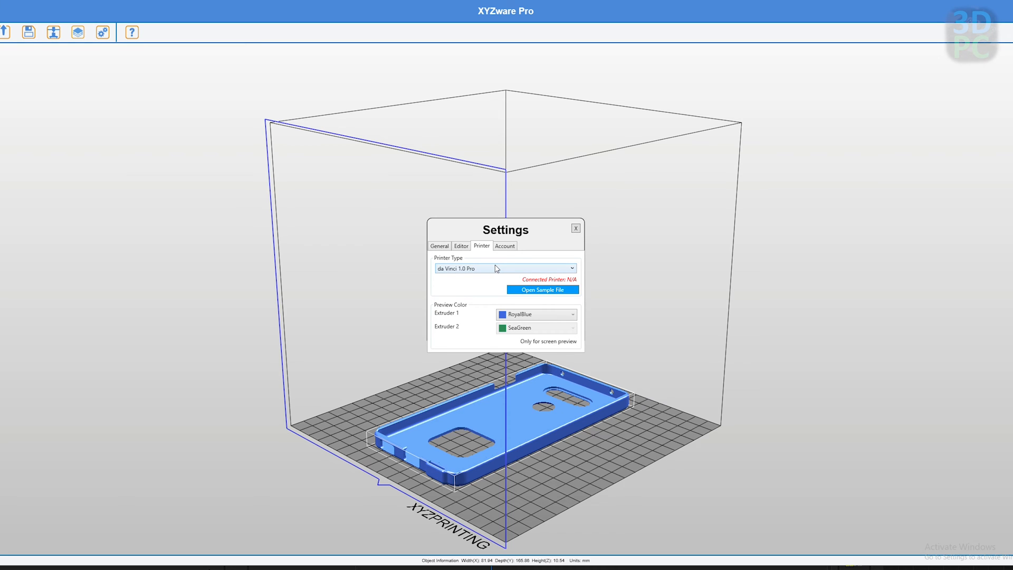
{"action": "left_click", "coordinate": [576, 228]}
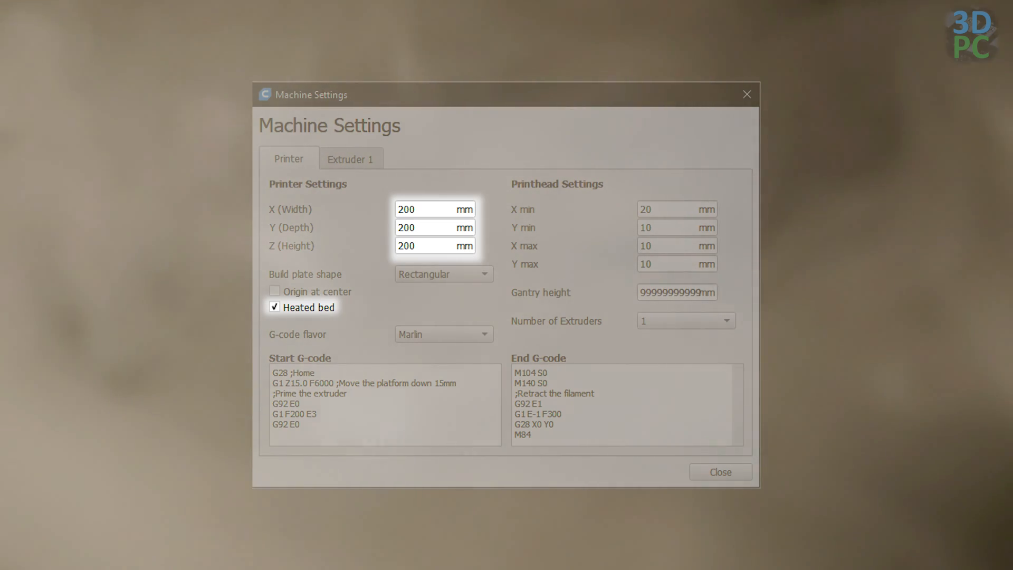
- Confirm the 200 × 200 × 200 mm heated-bed machine settings
{"action": "left_click", "coordinate": [719, 471]}
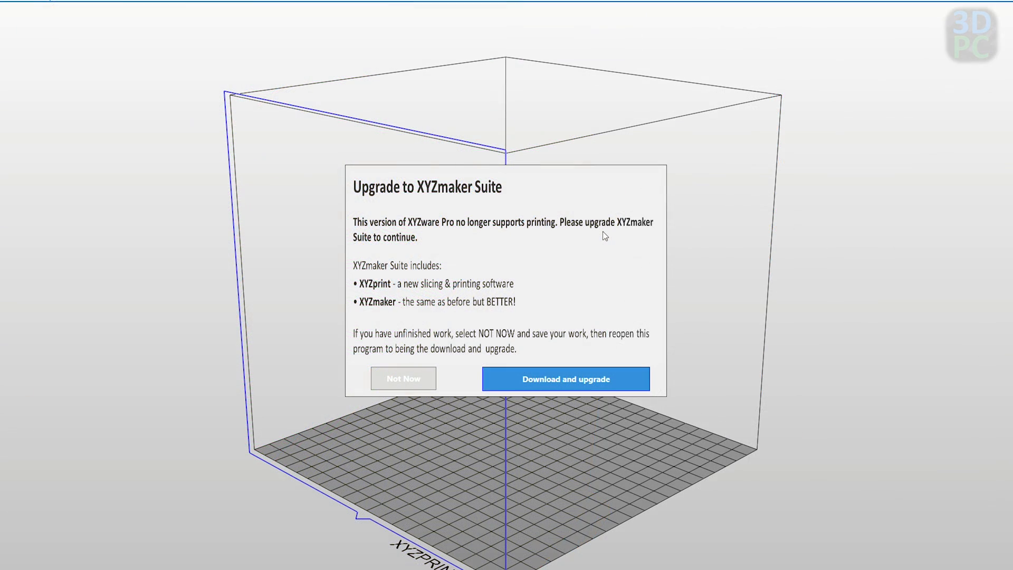
{"action": "mouse_move", "coordinate": [569, 244]}
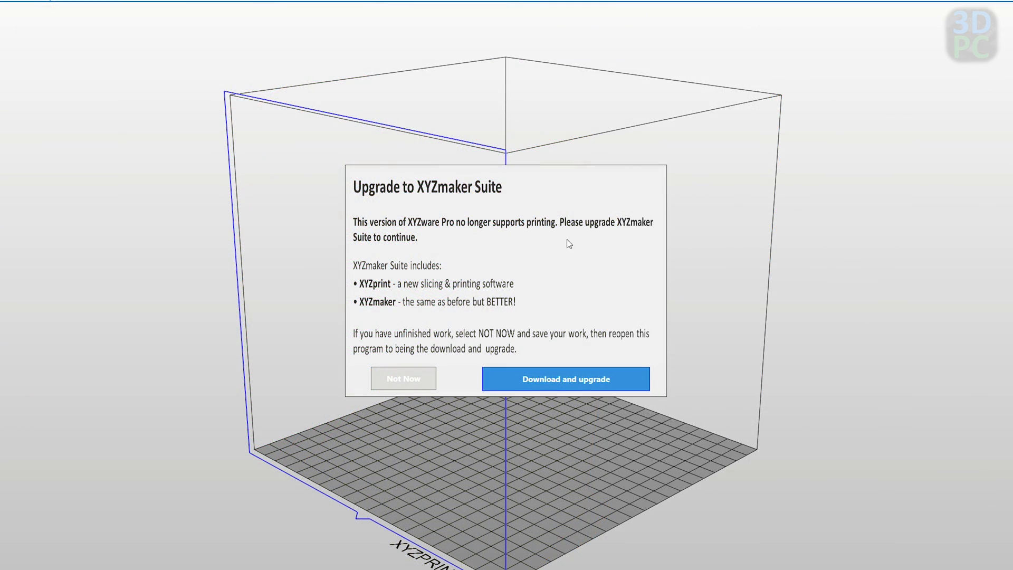
- Postpone the upgrade, accept Device not found and close the My Printer window
{"action": "left_click", "coordinate": [403, 377]}
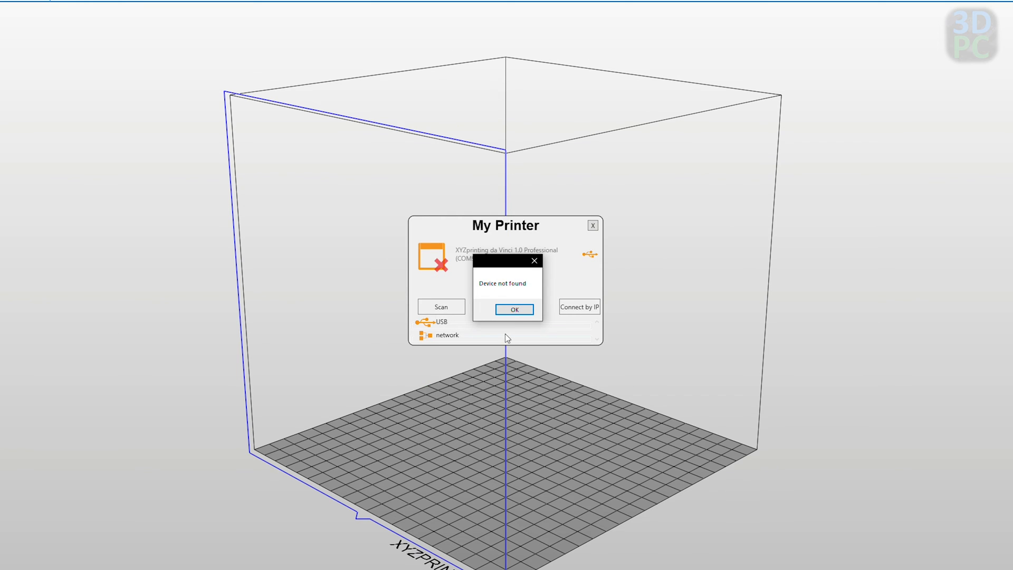
{"action": "left_click", "coordinate": [514, 309]}
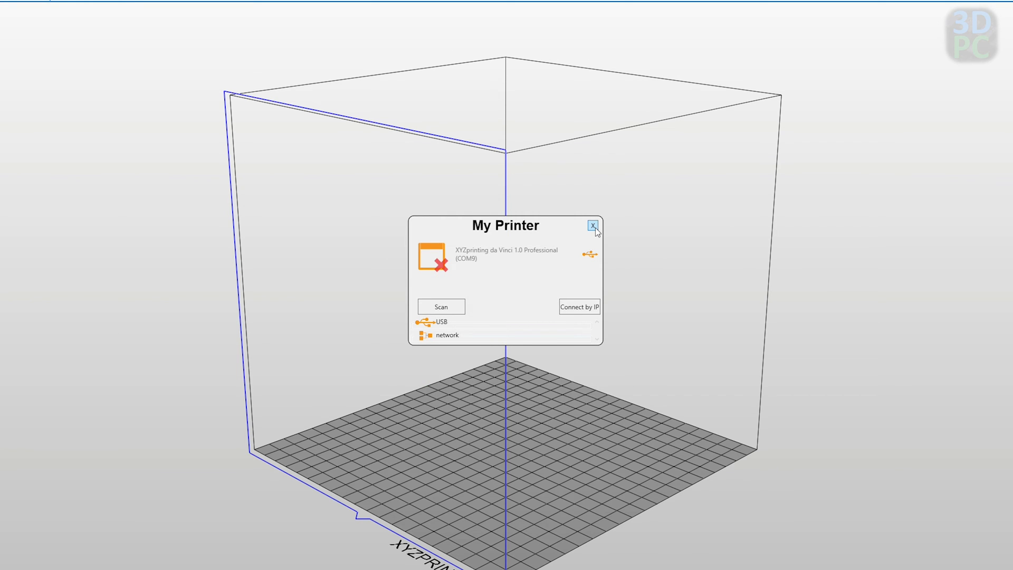
{"action": "left_click", "coordinate": [592, 224]}
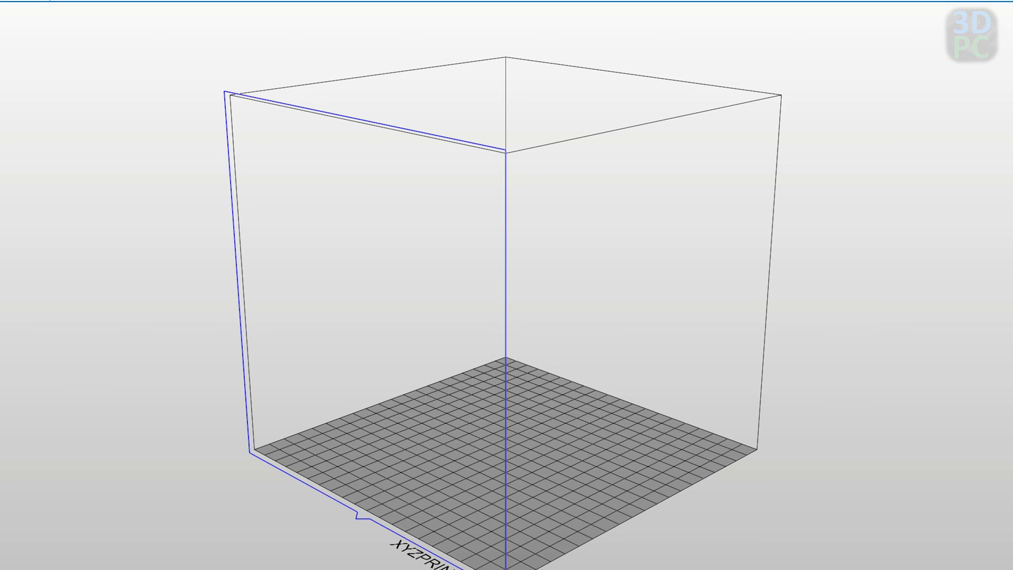